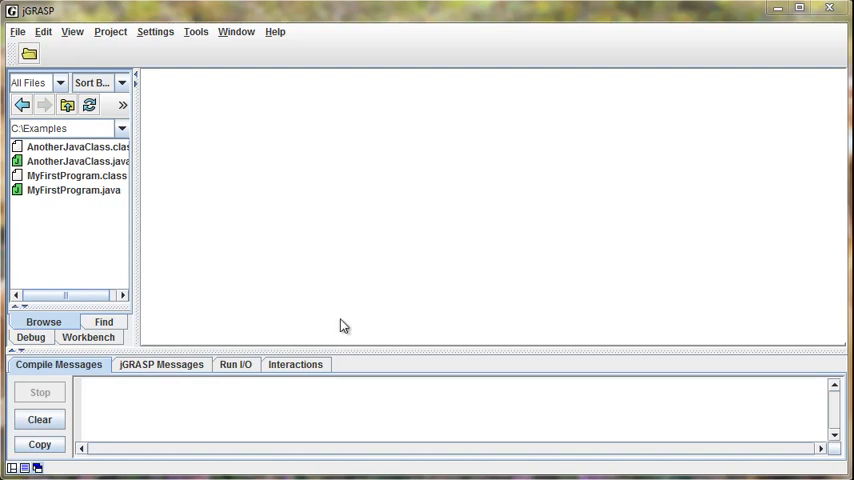
Step: Show the File menu's options for creating a new source file
{"action": "left_click", "coordinate": [17, 31]}
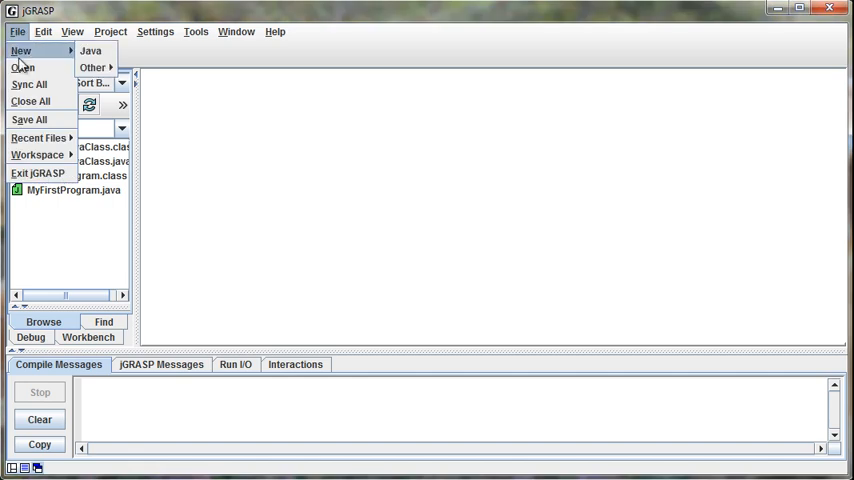
Step: Create a new Java file declaring 'public class ReadabilityFun' with its opening and closing braces
{"action": "left_click", "coordinate": [91, 50]}
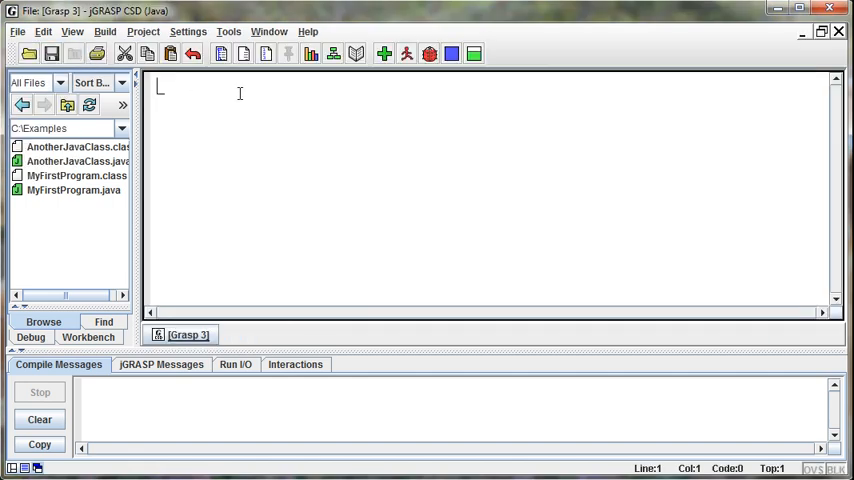
{"action": "type", "text": "public class"}
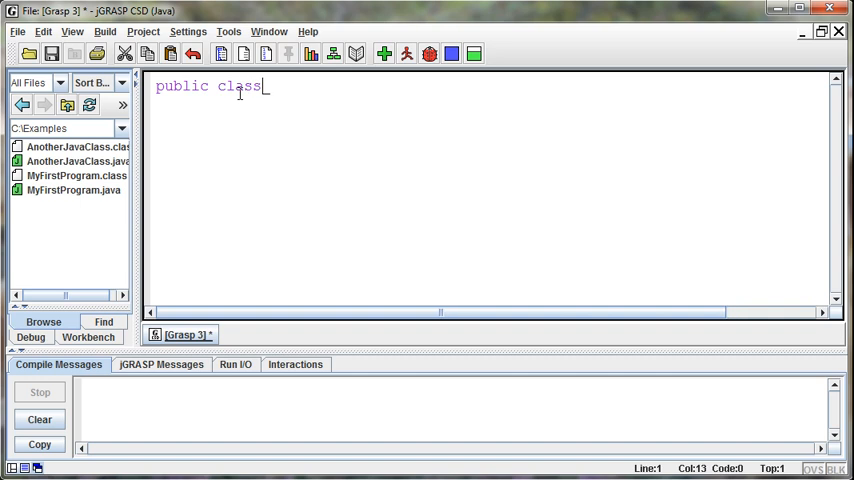
{"action": "type", "text": "Read"}
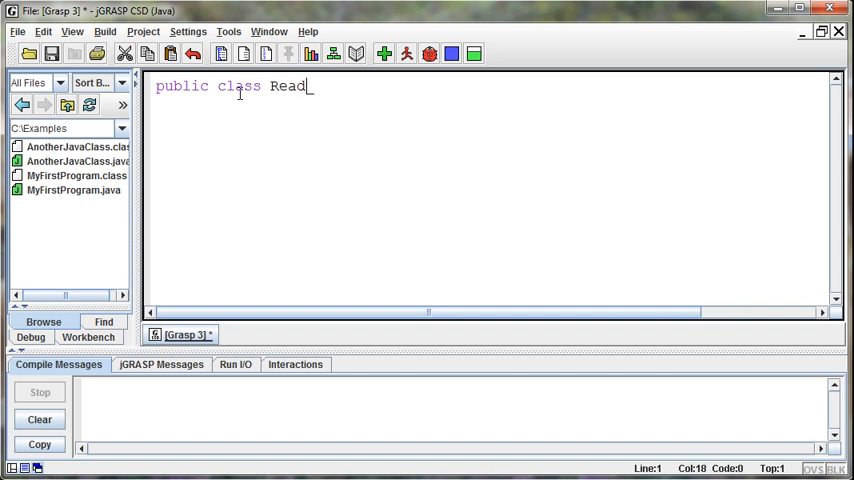
{"action": "type", "text": "abilityFun"}
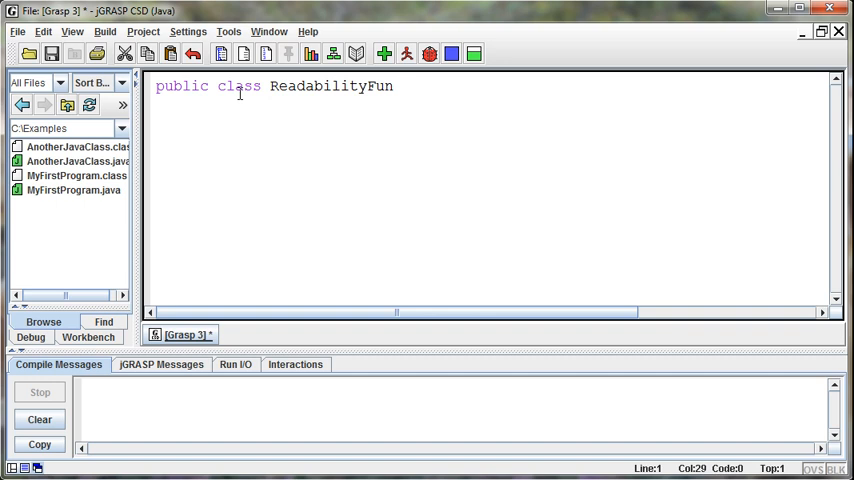
{"action": "type", "text": "{"}
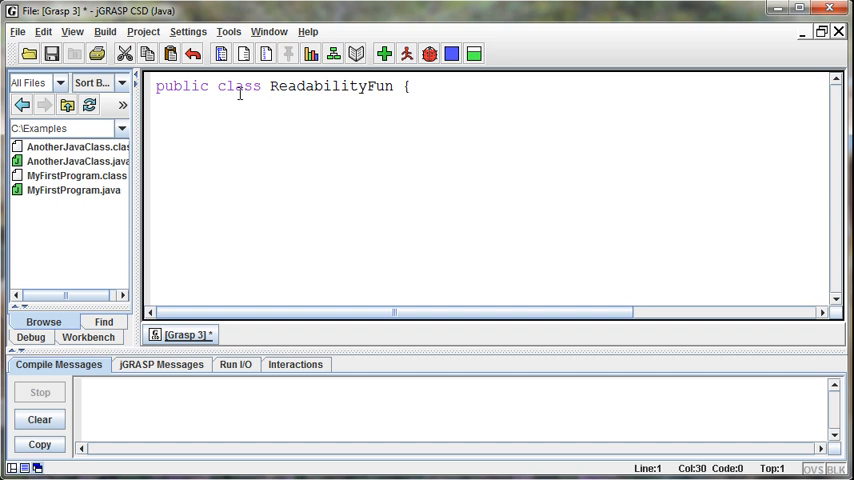
{"action": "key", "text": "Enter"}
{"action": "type", "text": "}"}
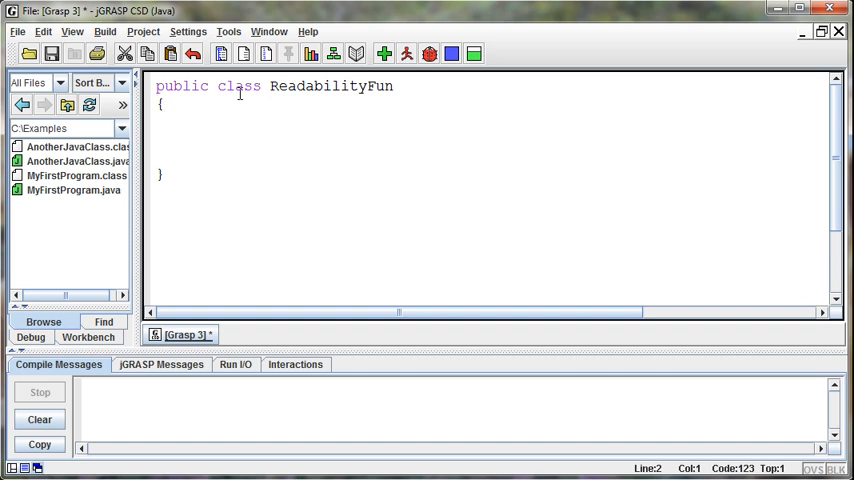
{"action": "key", "text": "enter"}
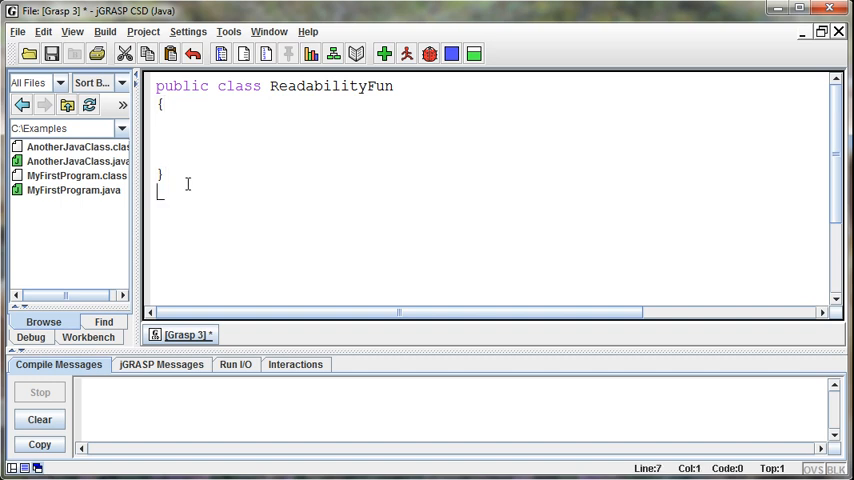
{"action": "type", "text": "public"}
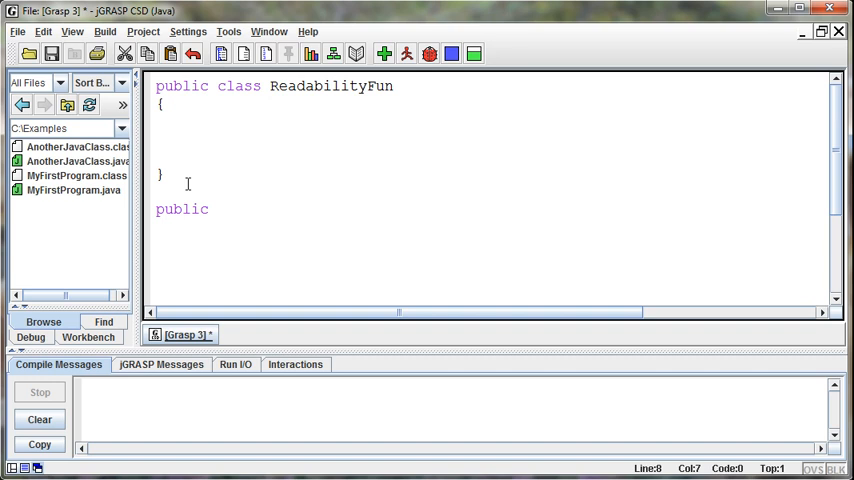
{"action": "mouse_move", "coordinate": [241, 208]}
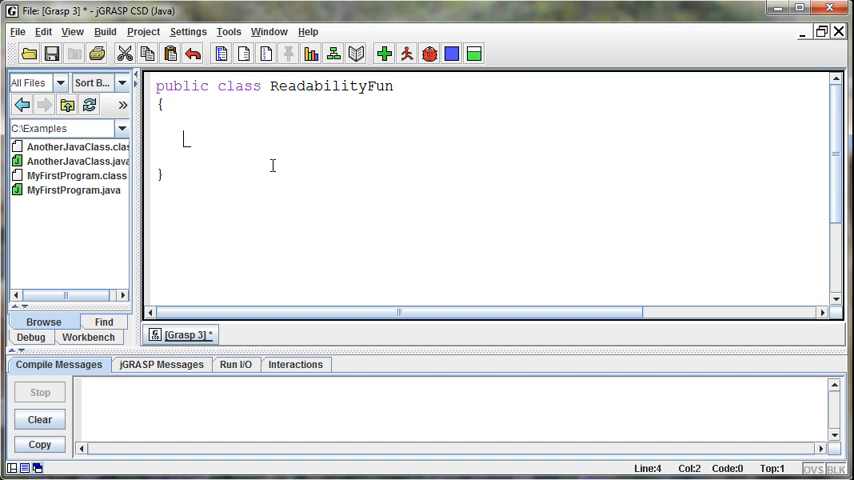
Step: Declare 'public static void main (String[] args)' with empty braces inside the class
{"action": "type", "text": "pub"}
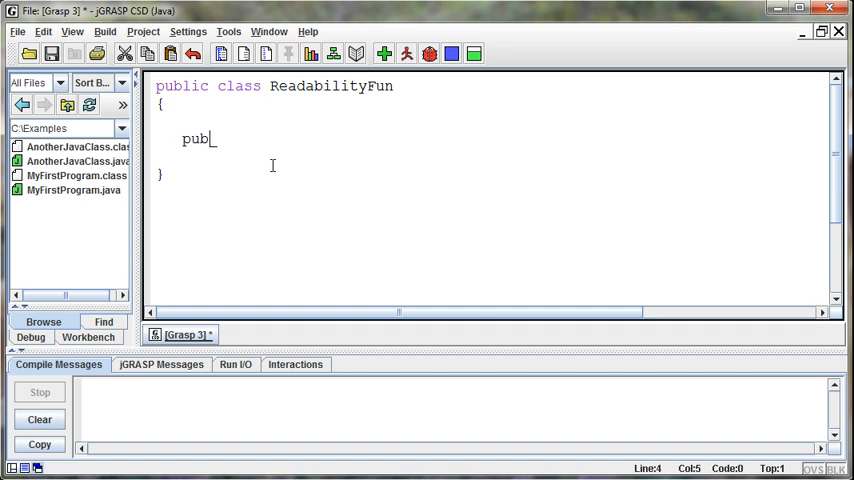
{"action": "type", "text": "lic static void main"}
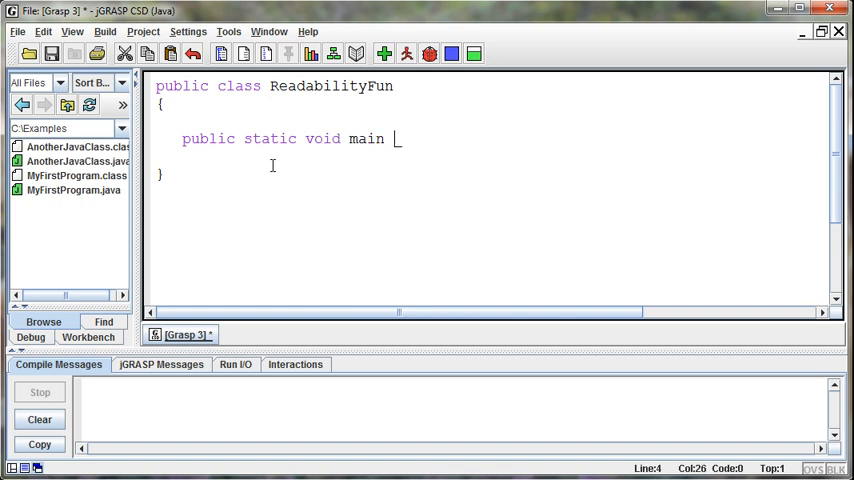
{"action": "type", "text": "(String[]"}
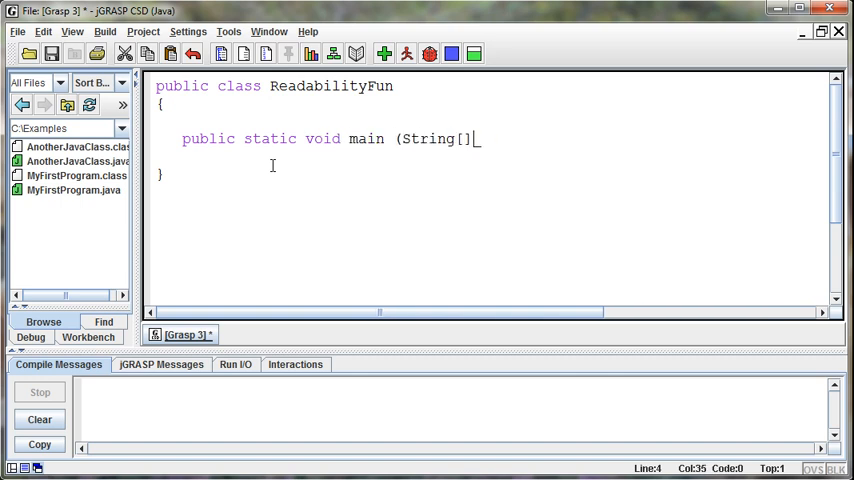
{"action": "type", "text": "args)"}
{"action": "type", "text": "{"}
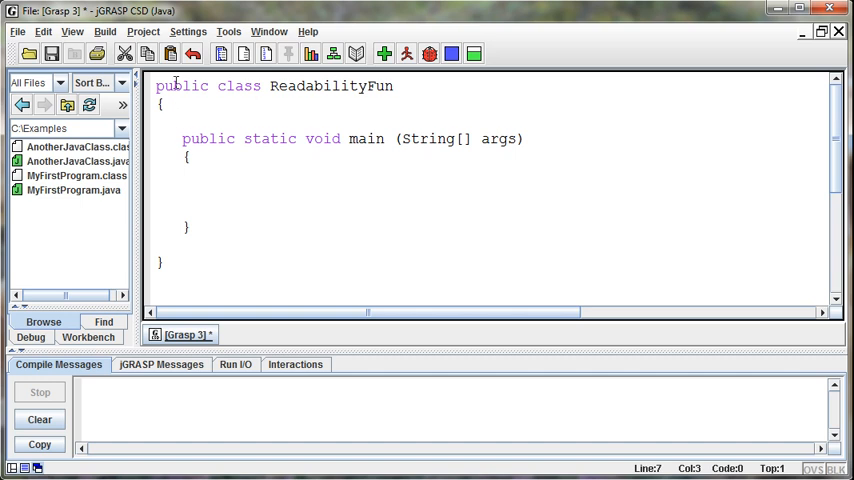
{"action": "mouse_move", "coordinate": [240, 139]}
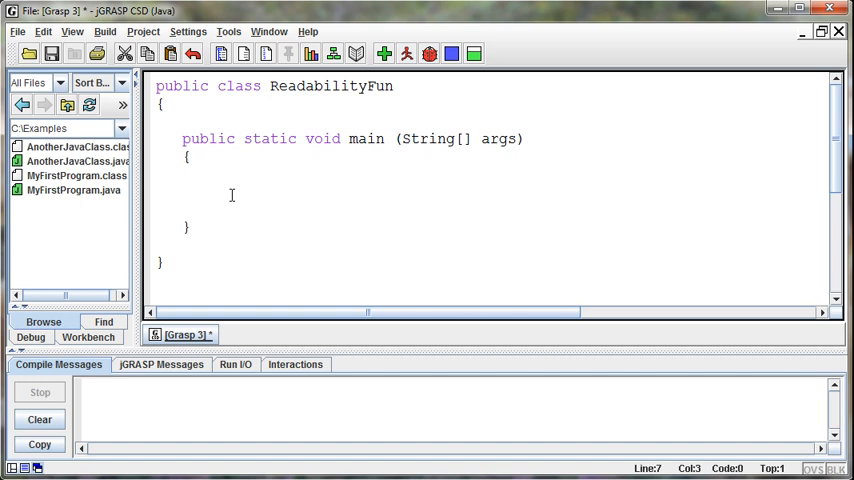
Step: Write two System.out.println statements printing "This is some text" and "This is some more text"
{"action": "type", "text": "System.ou"}
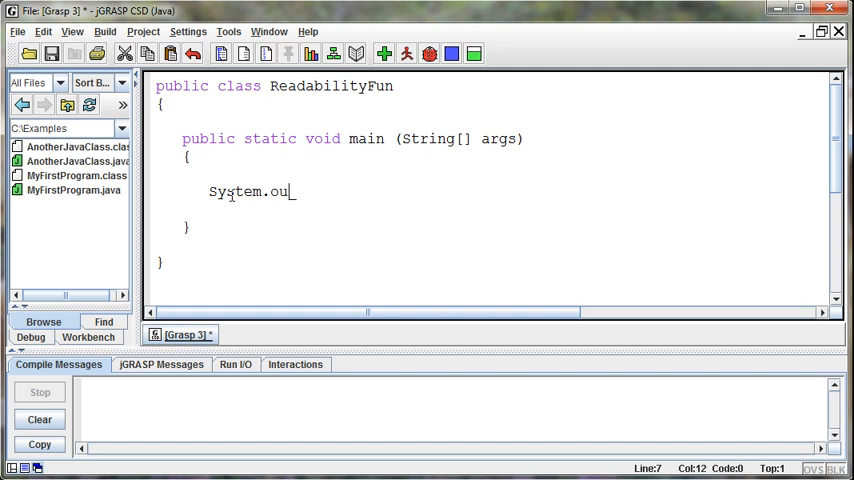
{"action": "type", "text": "t.println"}
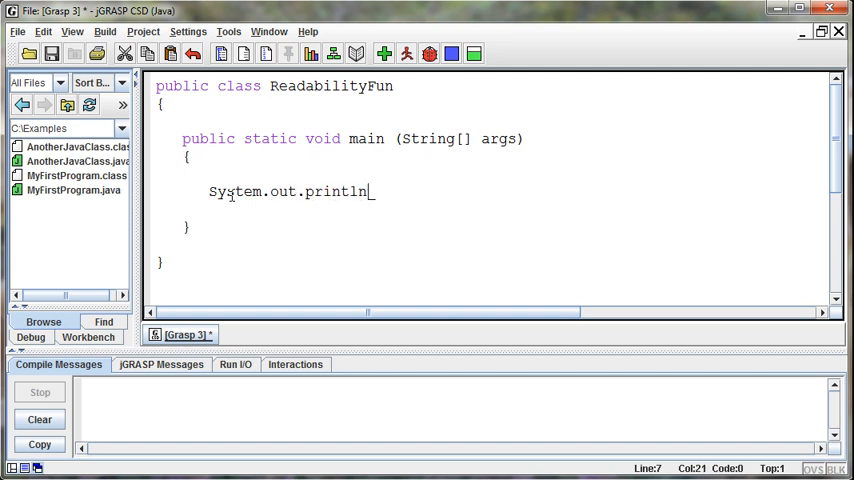
{"action": "type", "text": "(\"This is som"}
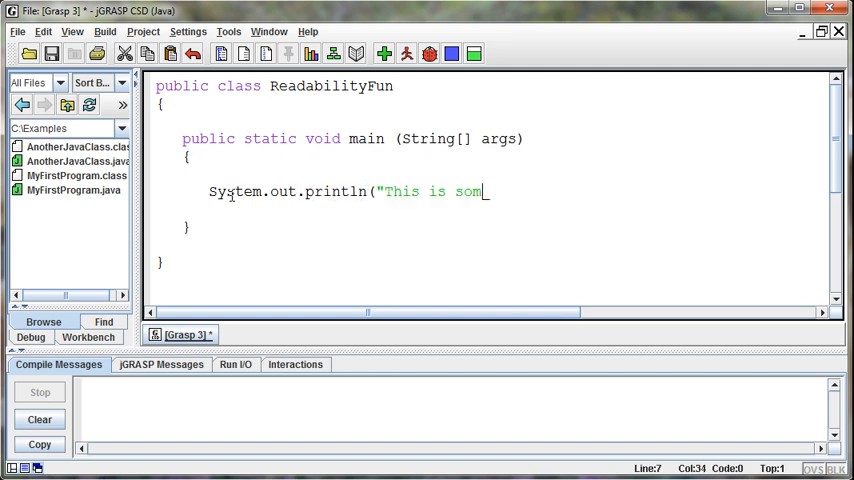
{"action": "type", "text": "e text\");"}
{"action": "type", "text": "S"}
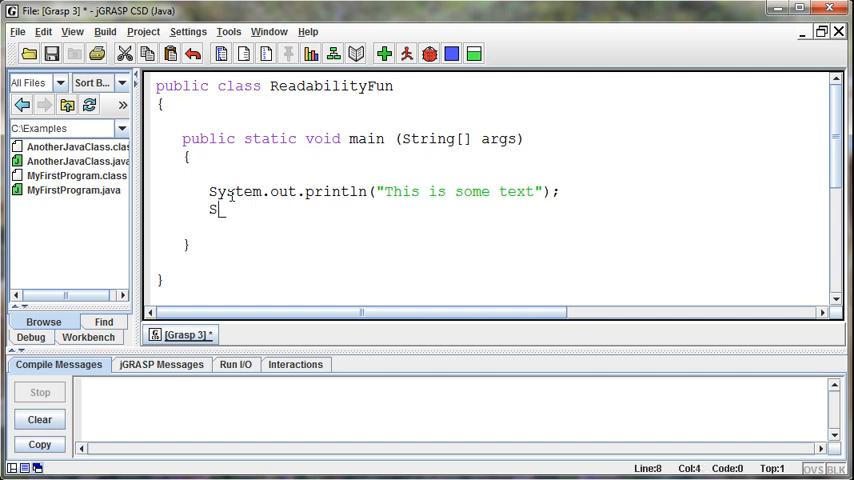
{"action": "type", "text": "ystem.out."}
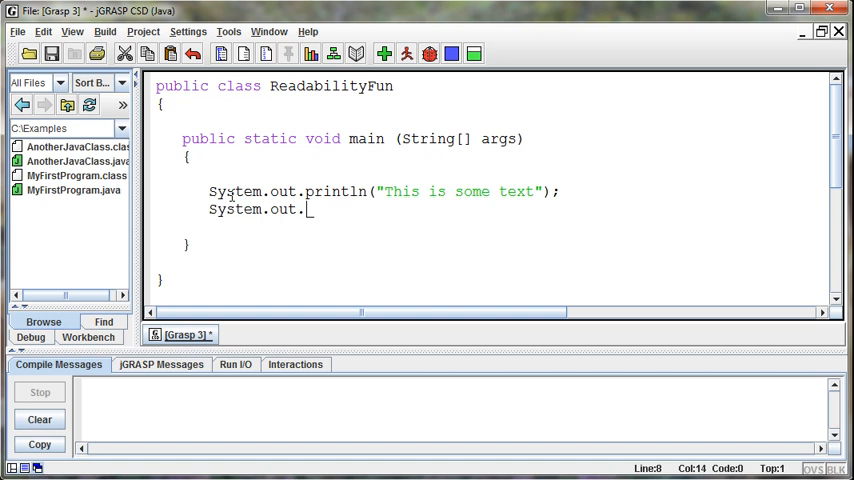
{"action": "type", "text": "println(\"This"}
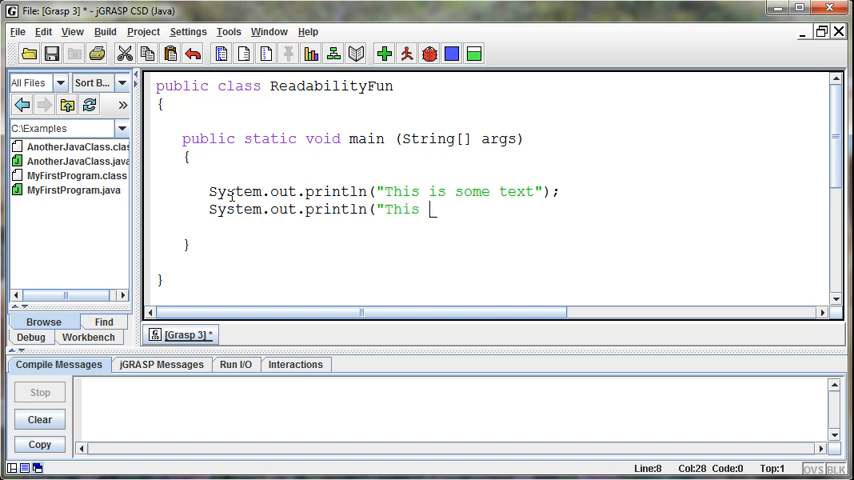
{"action": "type", "text": "is some more text\");"}
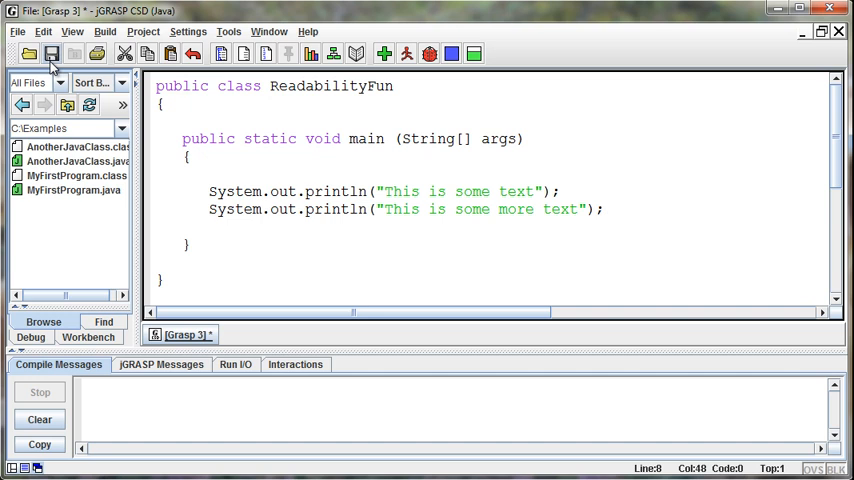
Step: Save the file as ReadabilityFun.java in C:\Examples
{"action": "left_click", "coordinate": [51, 54]}
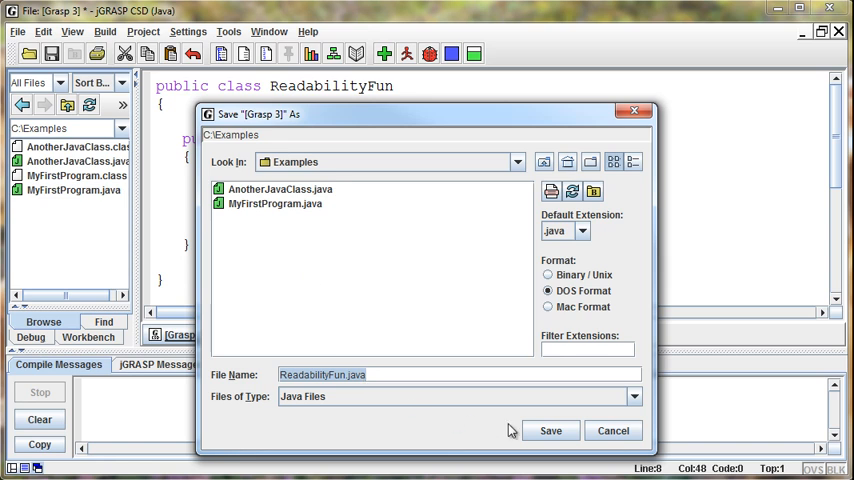
{"action": "left_click", "coordinate": [550, 430]}
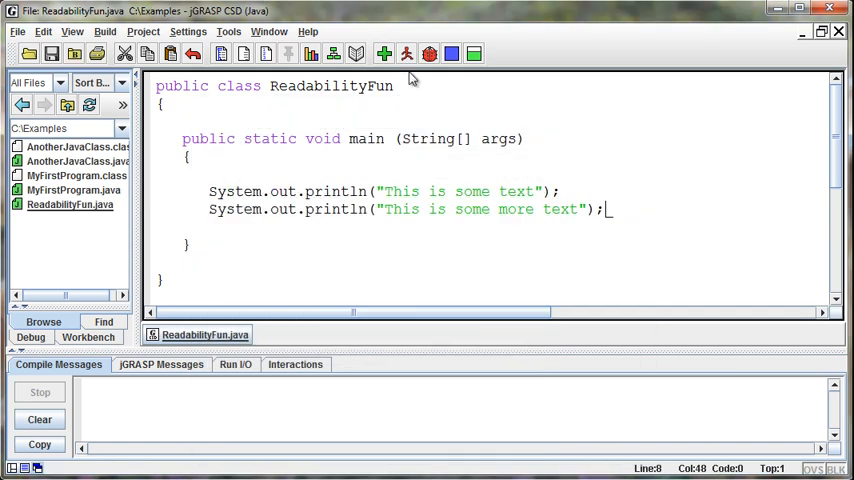
Step: Compile ReadabilityFun and run it so both text lines appear in Run I/O
{"action": "left_click", "coordinate": [383, 54]}
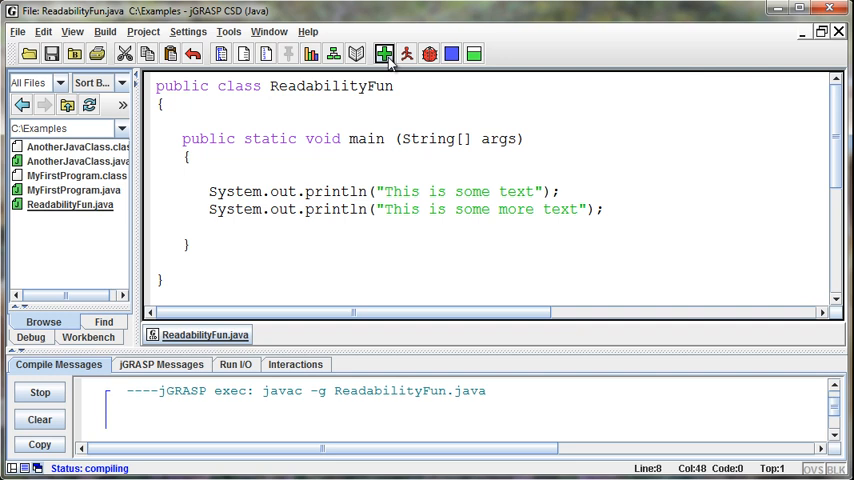
{"action": "left_click", "coordinate": [383, 54]}
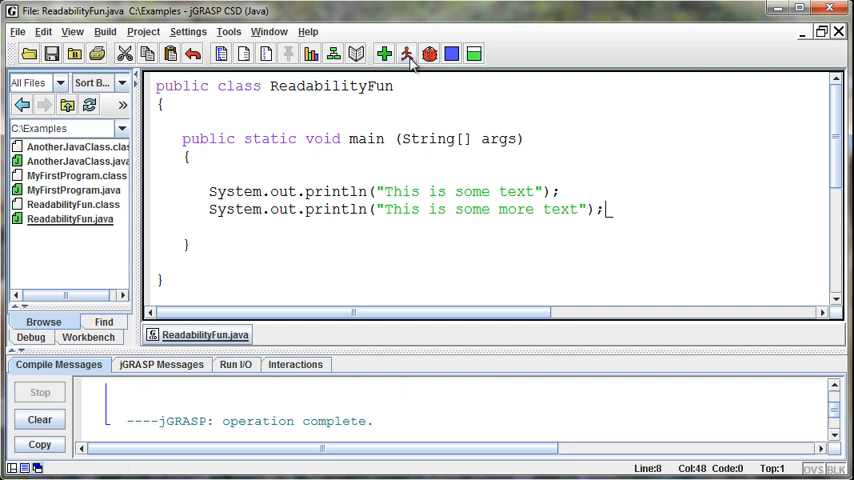
{"action": "mouse_move", "coordinate": [407, 54]}
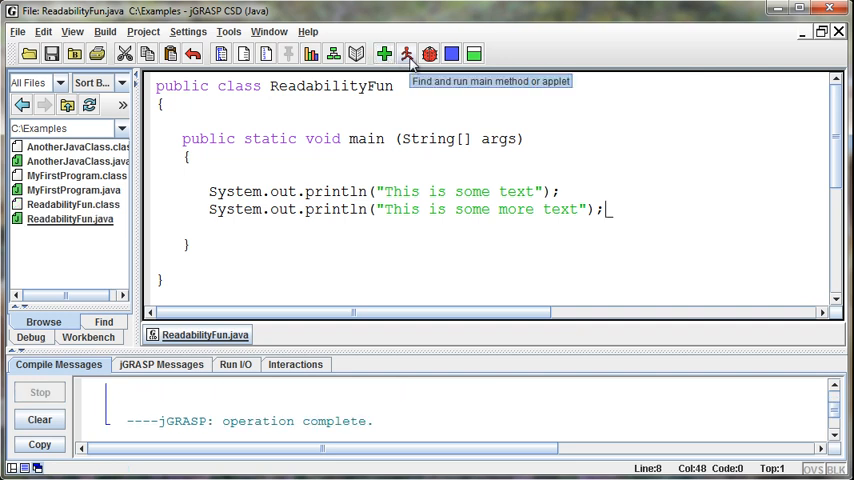
{"action": "left_click", "coordinate": [406, 54]}
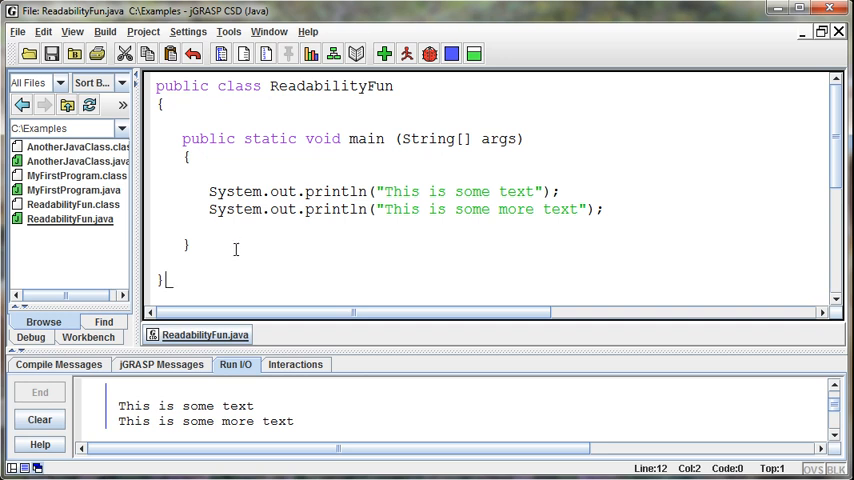
{"action": "mouse_move", "coordinate": [248, 177]}
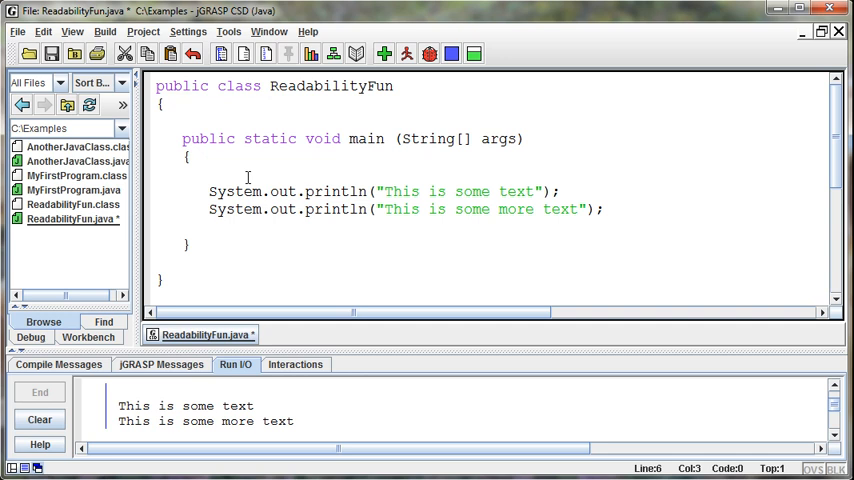
Step: Write '//Print some stuff' above the first println, then add and remove a second comment line
{"action": "type", "text": "//"}
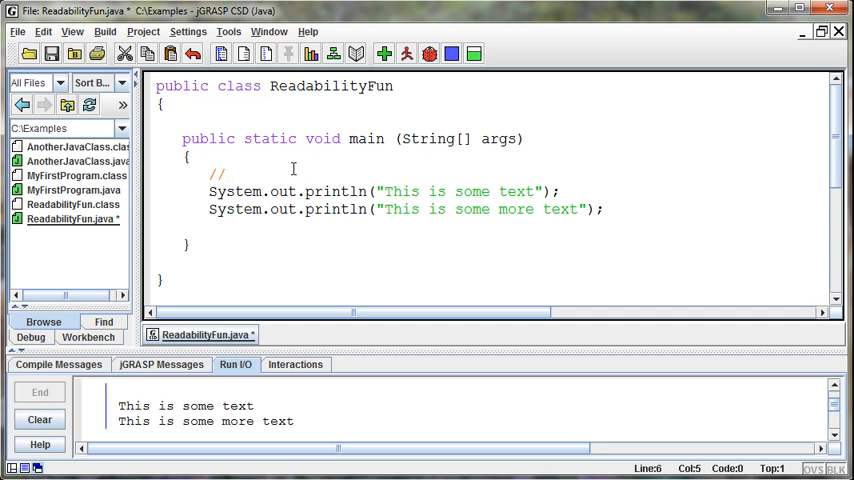
{"action": "type", "text": "Print some stu"}
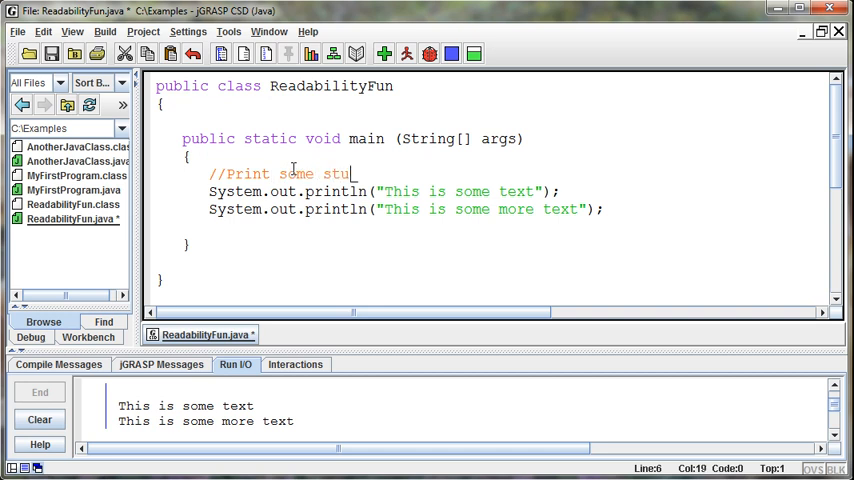
{"action": "type", "text": "ff"}
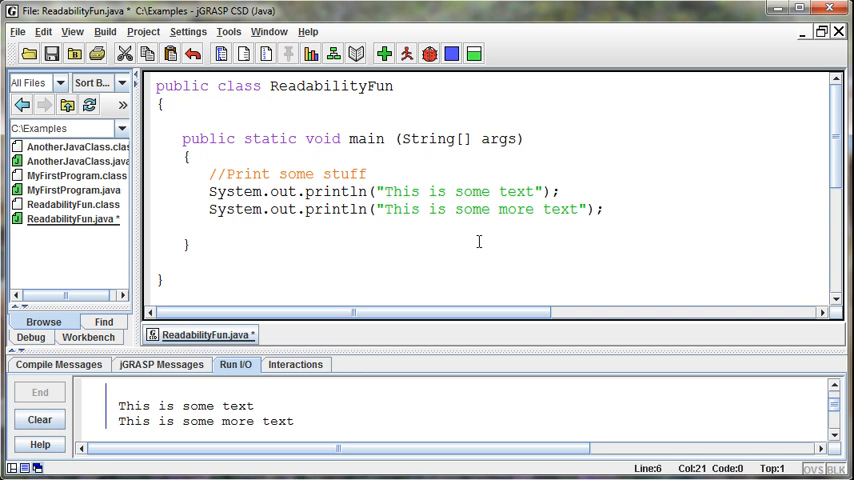
{"action": "mouse_move", "coordinate": [393, 214]}
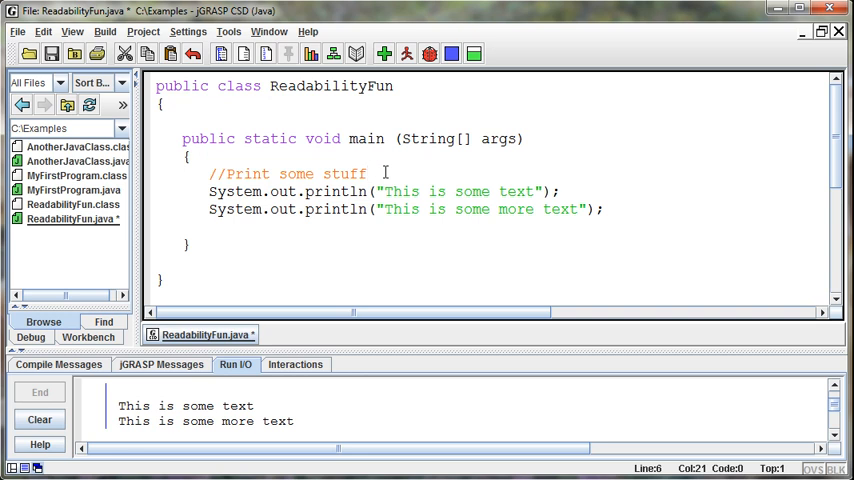
{"action": "mouse_move", "coordinate": [558, 181]}
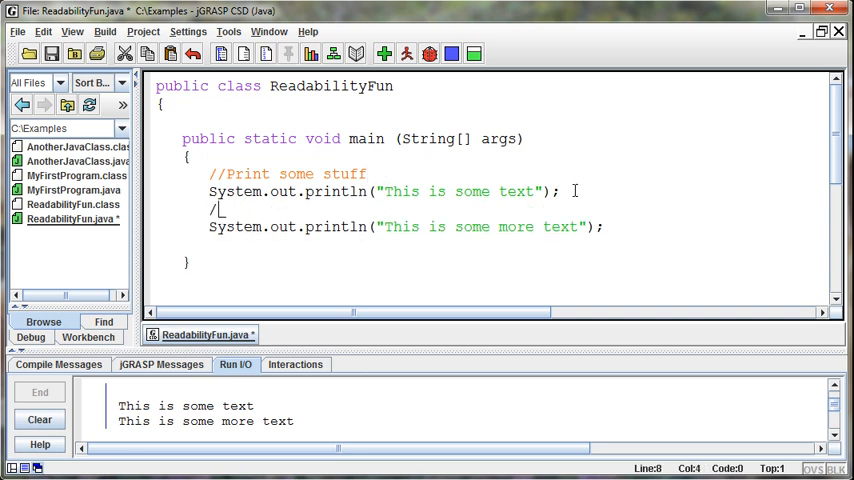
{"action": "type", "text": "/Print some more stuff"}
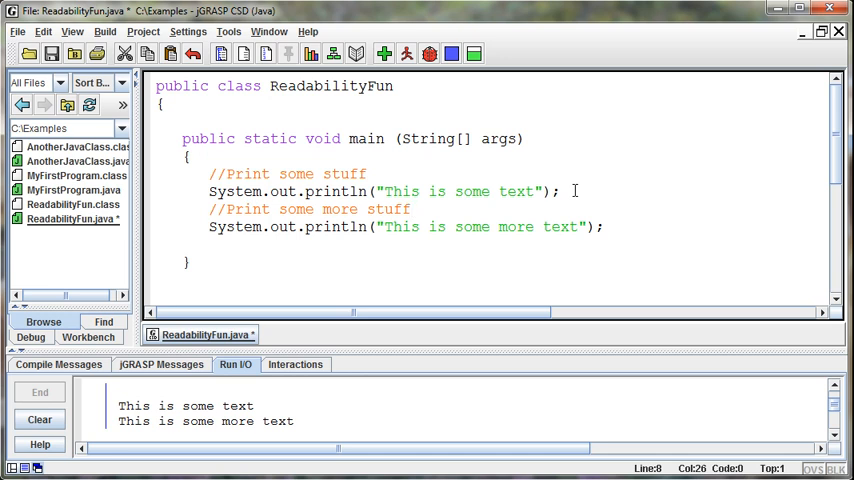
{"action": "left_click_drag", "start_coordinate": [247, 209], "coordinate": [410, 209]}
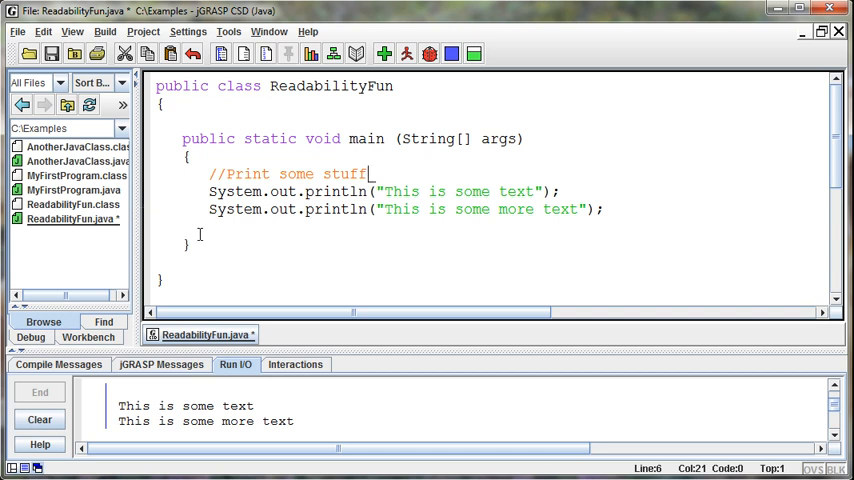
{"action": "mouse_move", "coordinate": [387, 185]}
{"action": "type", "text": "/"}
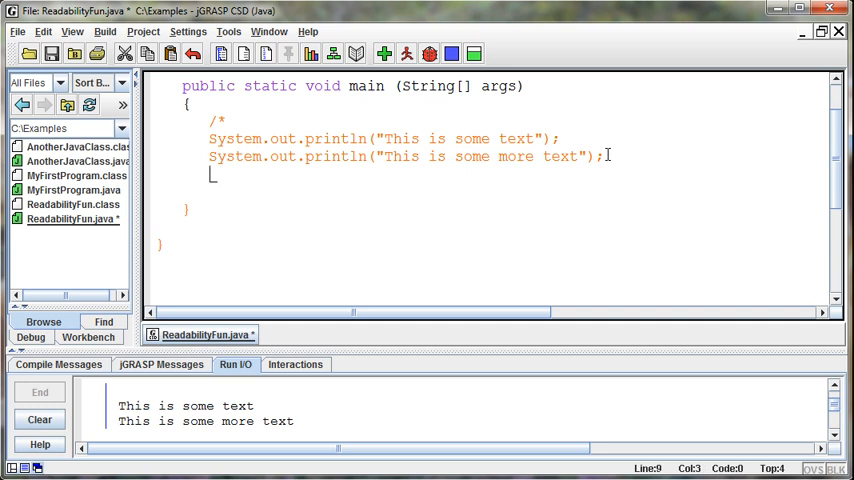
Step: Close a /* ... */ block comment around both printlns, then compile and run the program
{"action": "type", "text": "*"}
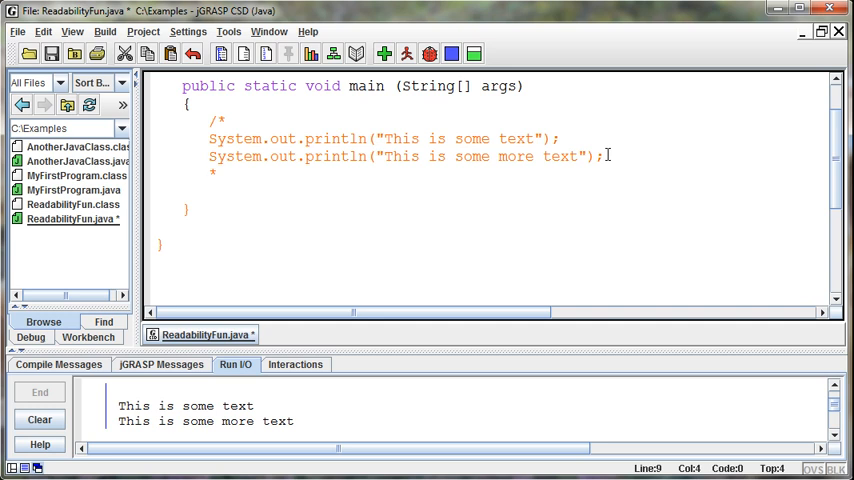
{"action": "type", "text": "/"}
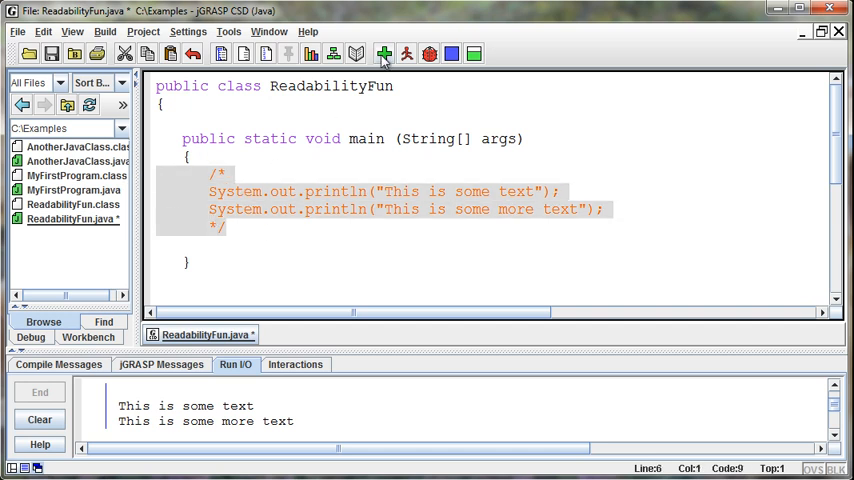
{"action": "left_click", "coordinate": [406, 54]}
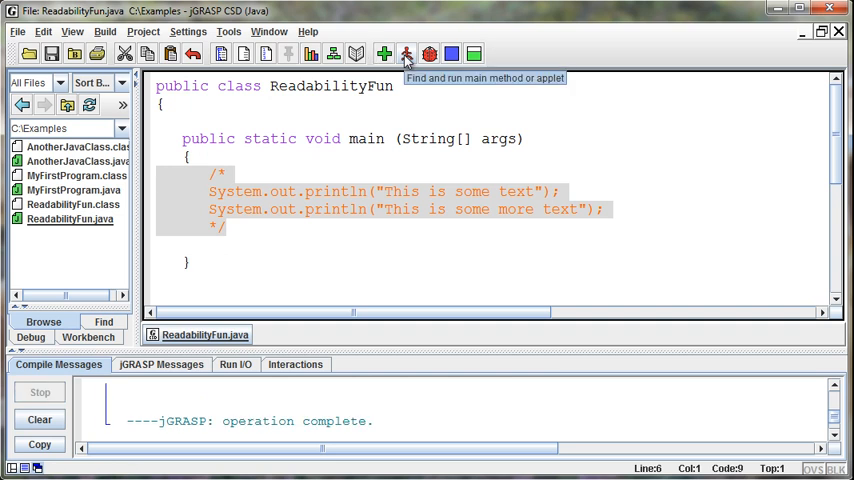
{"action": "left_click", "coordinate": [406, 54]}
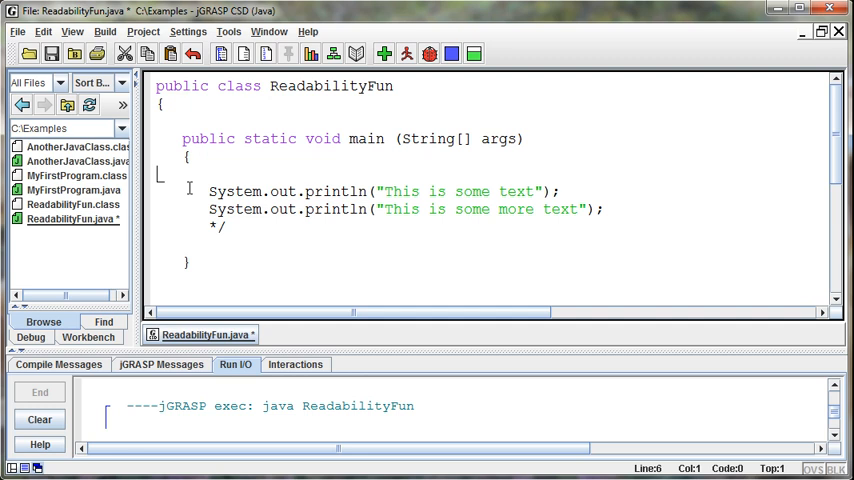
Step: Write '//Print some stuff' again on the empty line above the printlns
{"action": "type", "text": "//Pri"}
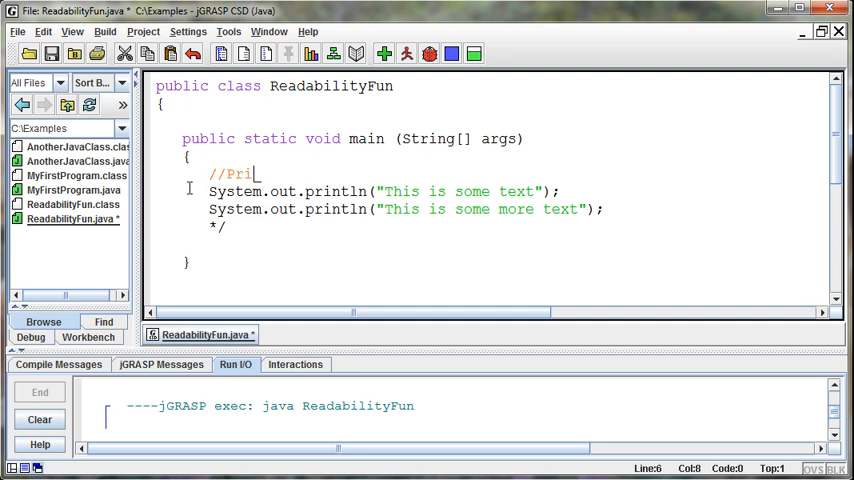
{"action": "type", "text": "nt some stuff"}
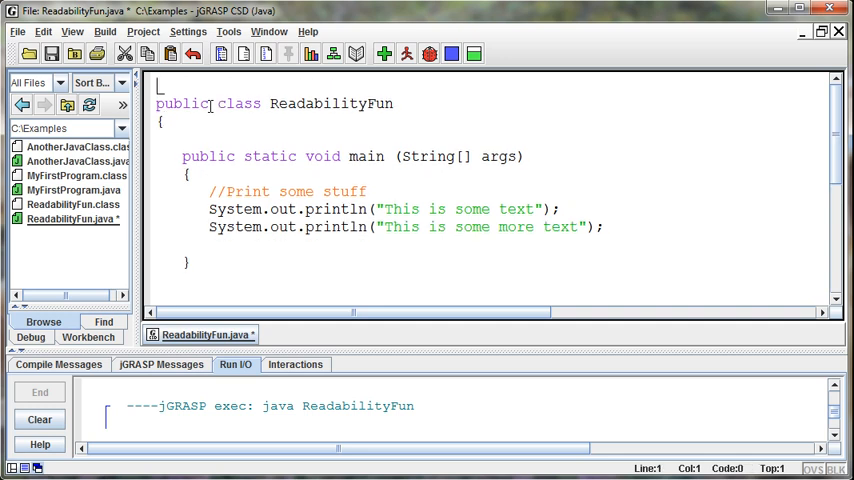
Step: Write a /** header comment naming ReadabilityFun.java, author Spencer, and that the class helps us learn readability
{"action": "type", "text": "/**"}
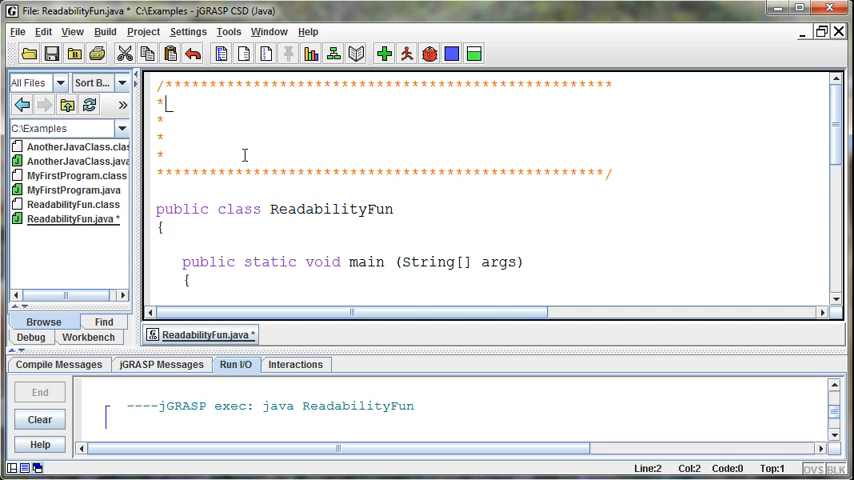
{"action": "type", "text": "Rea"}
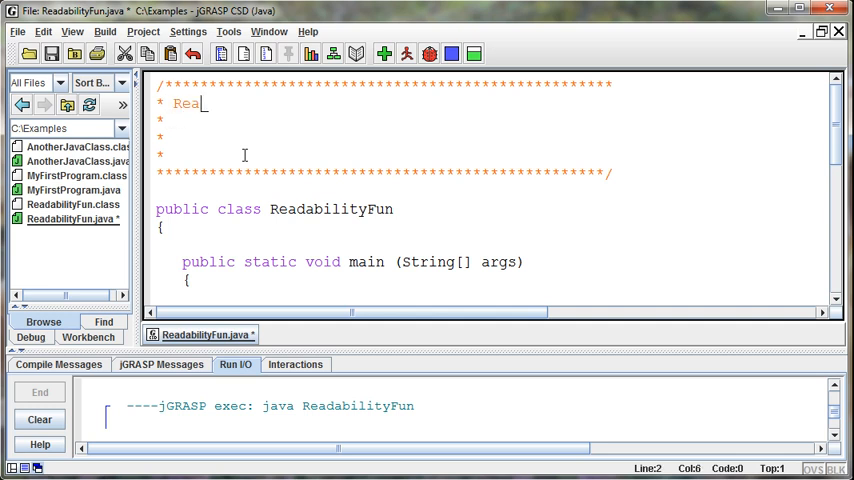
{"action": "type", "text": "dabilityFun.j"}
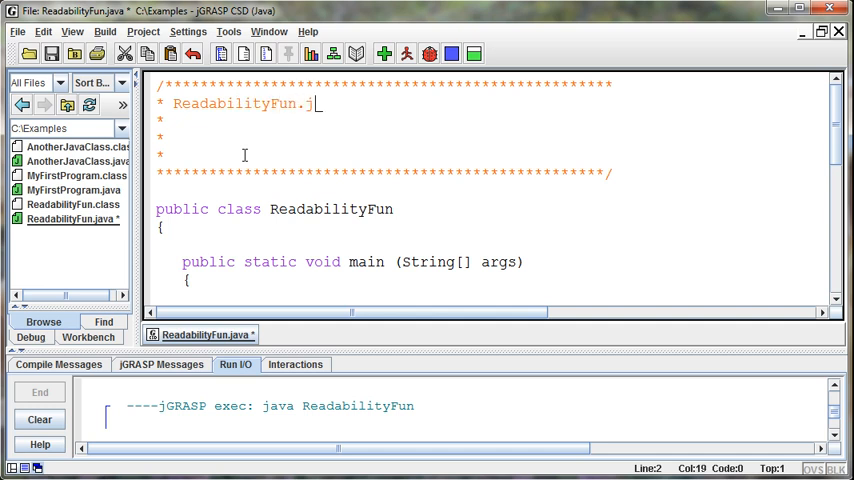
{"action": "type", "text": "ava"}
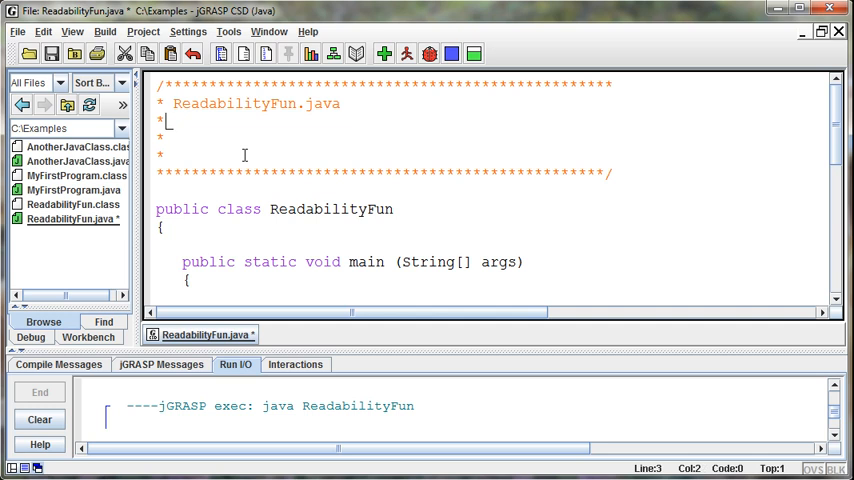
{"action": "type", "text": "Spencer Hilton"}
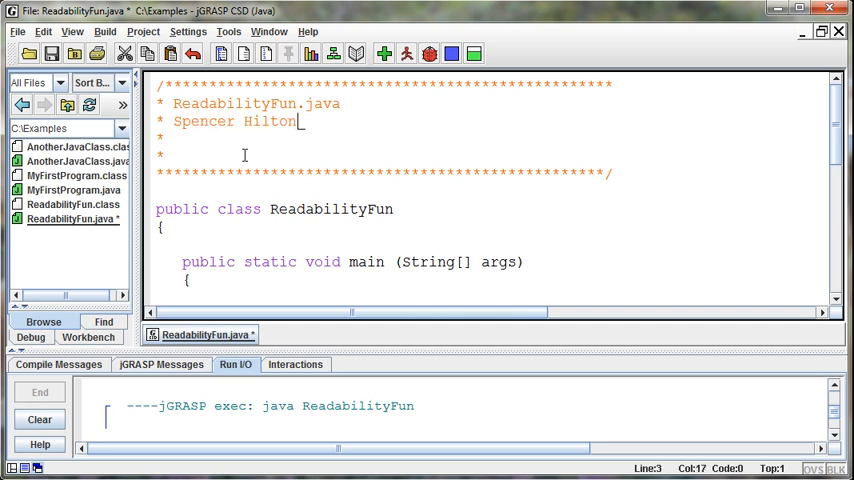
{"action": "type", "text": "-"}
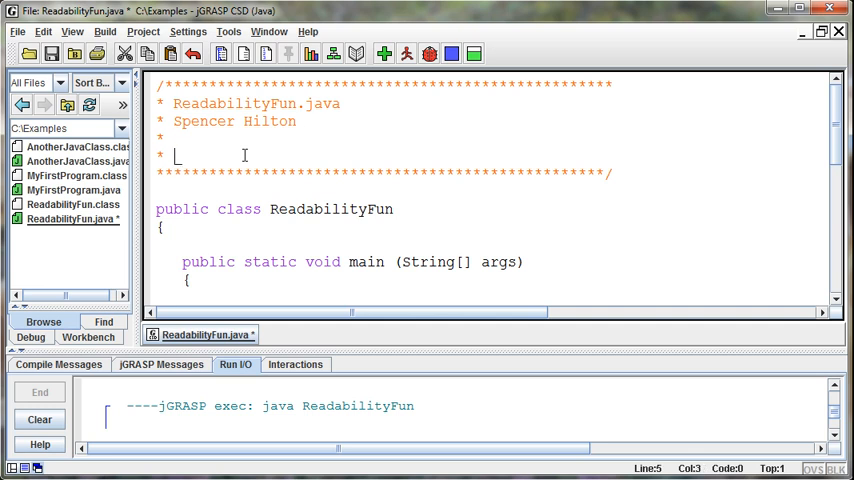
{"action": "type", "text": "This class h"}
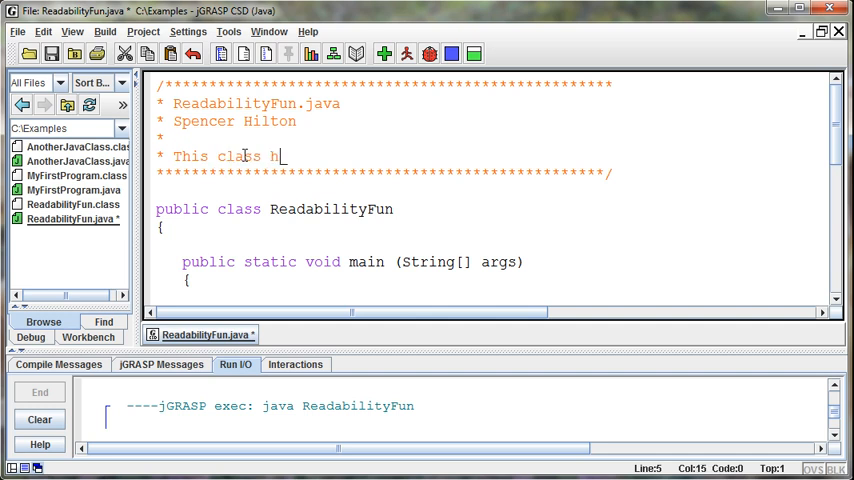
{"action": "type", "text": "elps us learn about readi"}
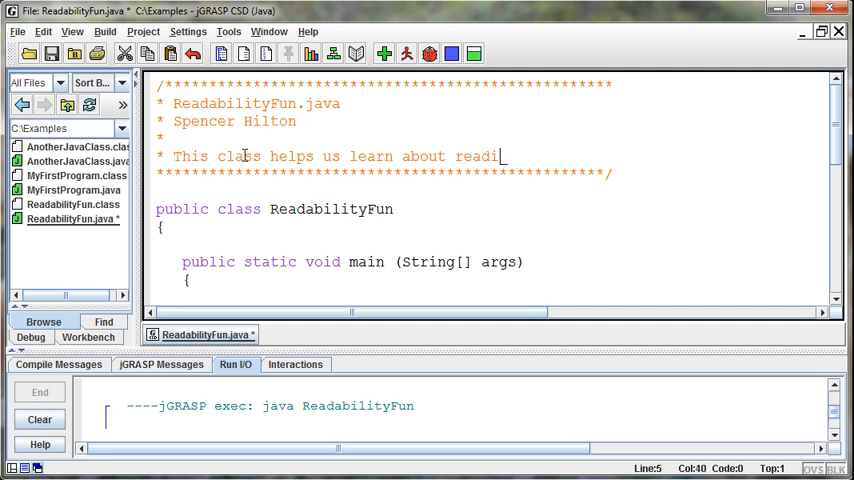
{"action": "type", "text": "bility"}
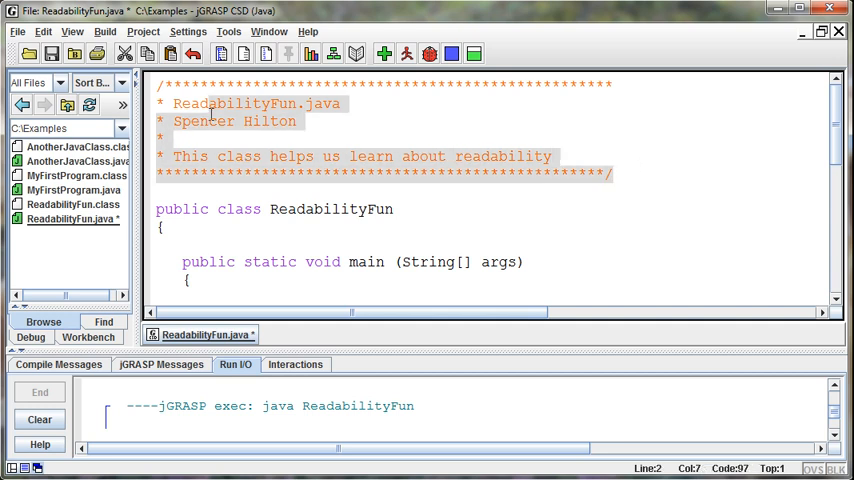
Step: Add '//end main' after main's brace and '//end class ReadabilityFun' after the class brace
{"action": "scroll", "scroll_direction": "down", "scroll_amount": 3}
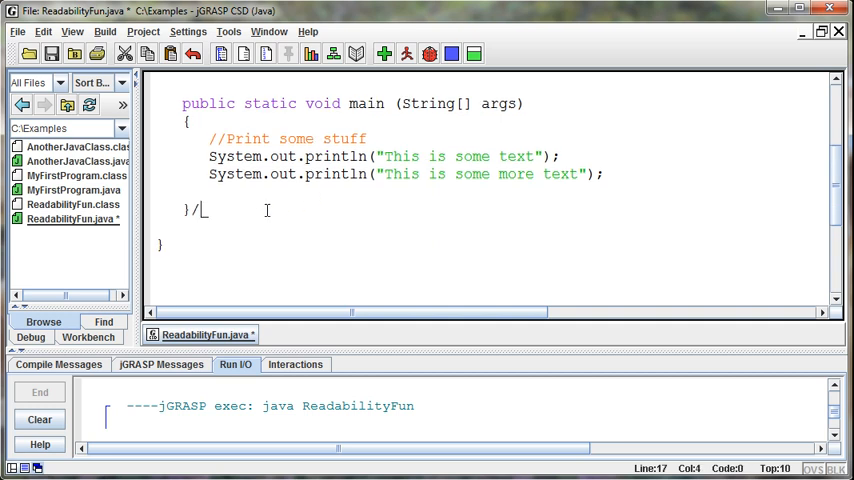
{"action": "type", "text": "/end main"}
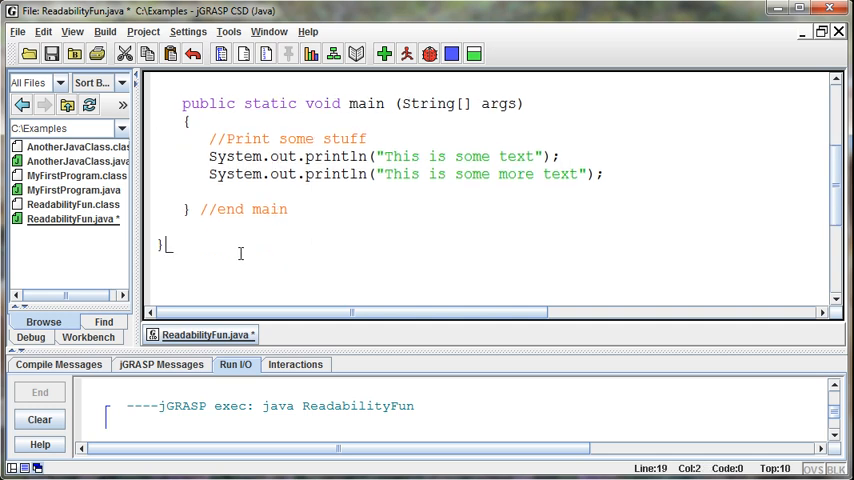
{"action": "type", "text": "//end class Reada"}
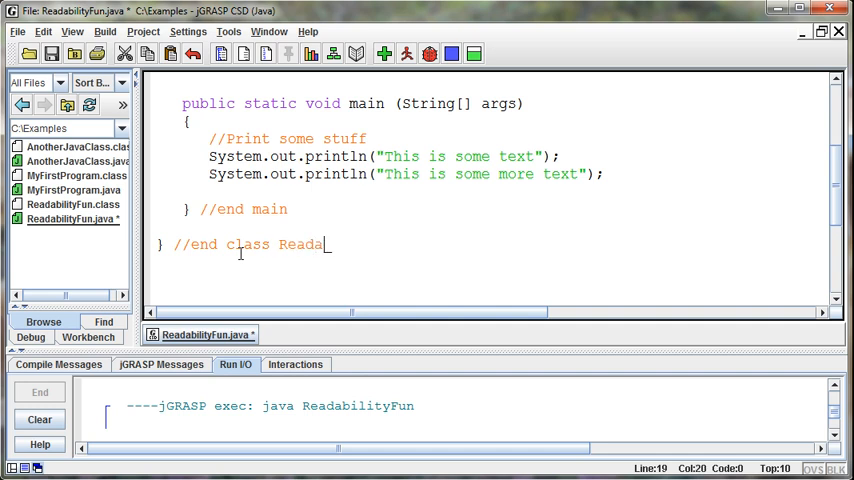
{"action": "type", "text": "bilityFun"}
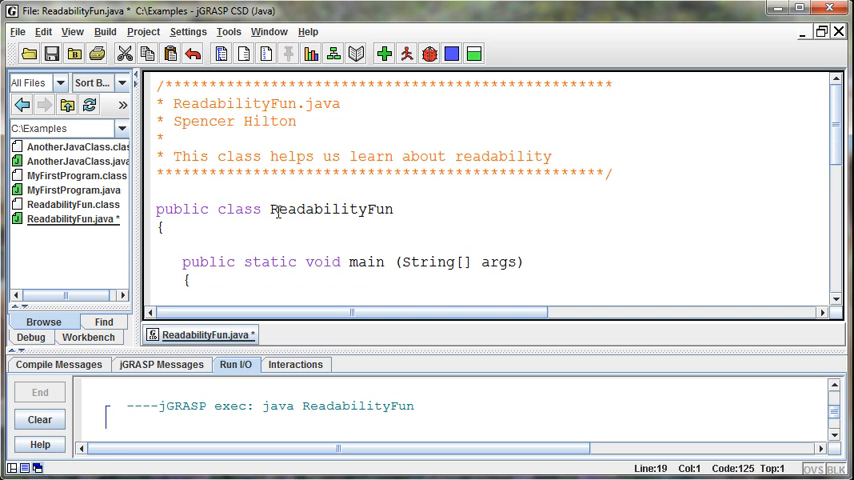
{"action": "mouse_move", "coordinate": [460, 187]}
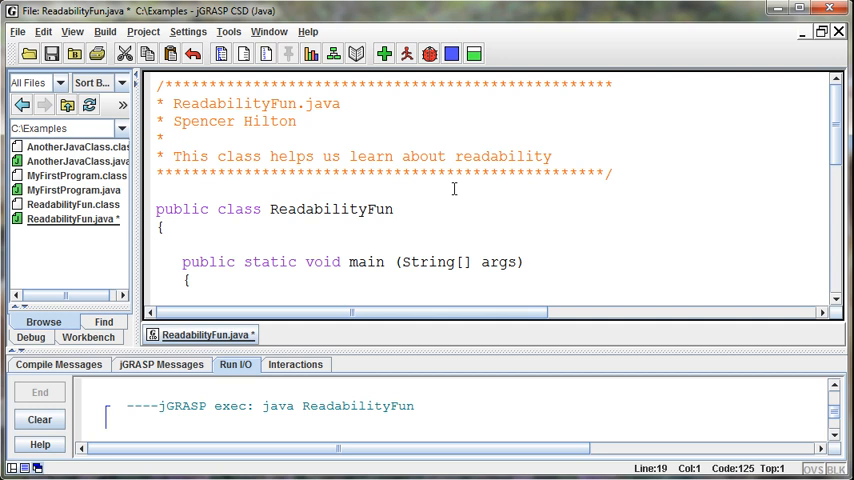
{"action": "scroll", "scroll_direction": "down", "scroll_amount": 3}
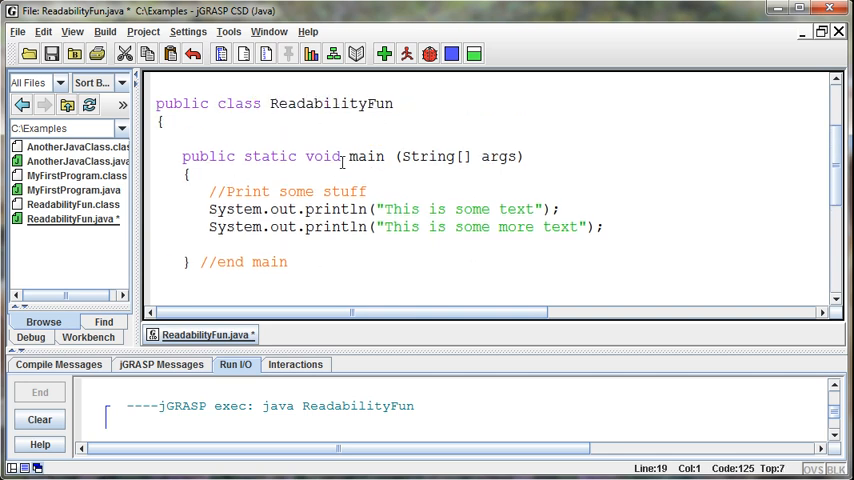
{"action": "scroll", "scroll_direction": "down", "scroll_amount": 3}
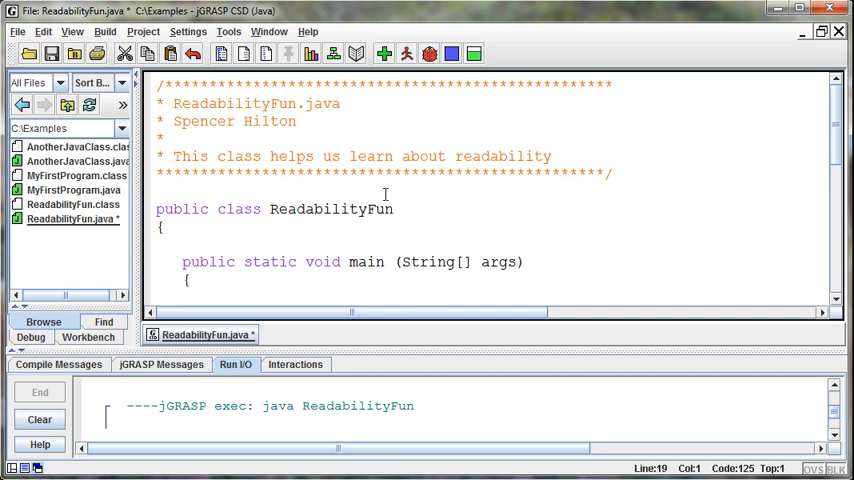
{"action": "scroll", "scroll_direction": "down", "scroll_amount": 3}
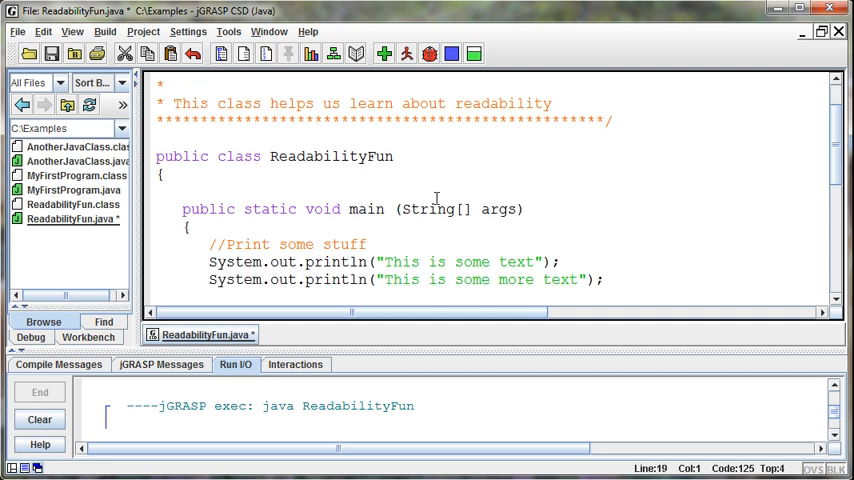